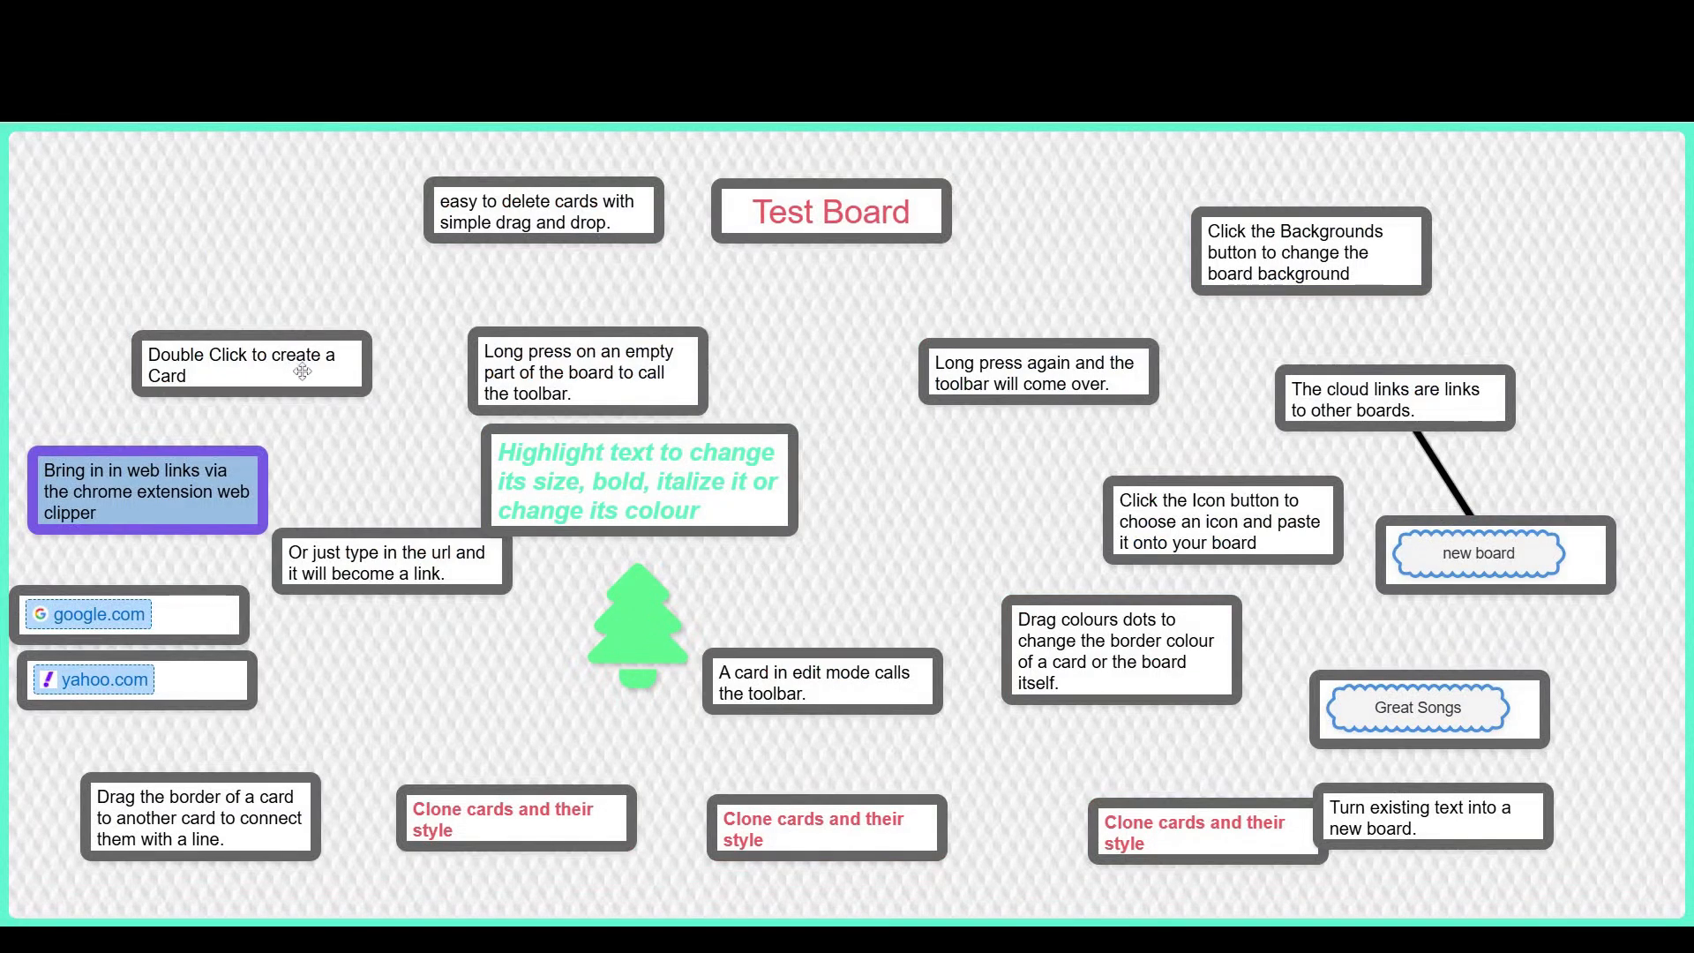
- Move the 'Double Click' card to the top left and add a new card reading 'easy'
left_click_drag(252, 364, 186, 203)
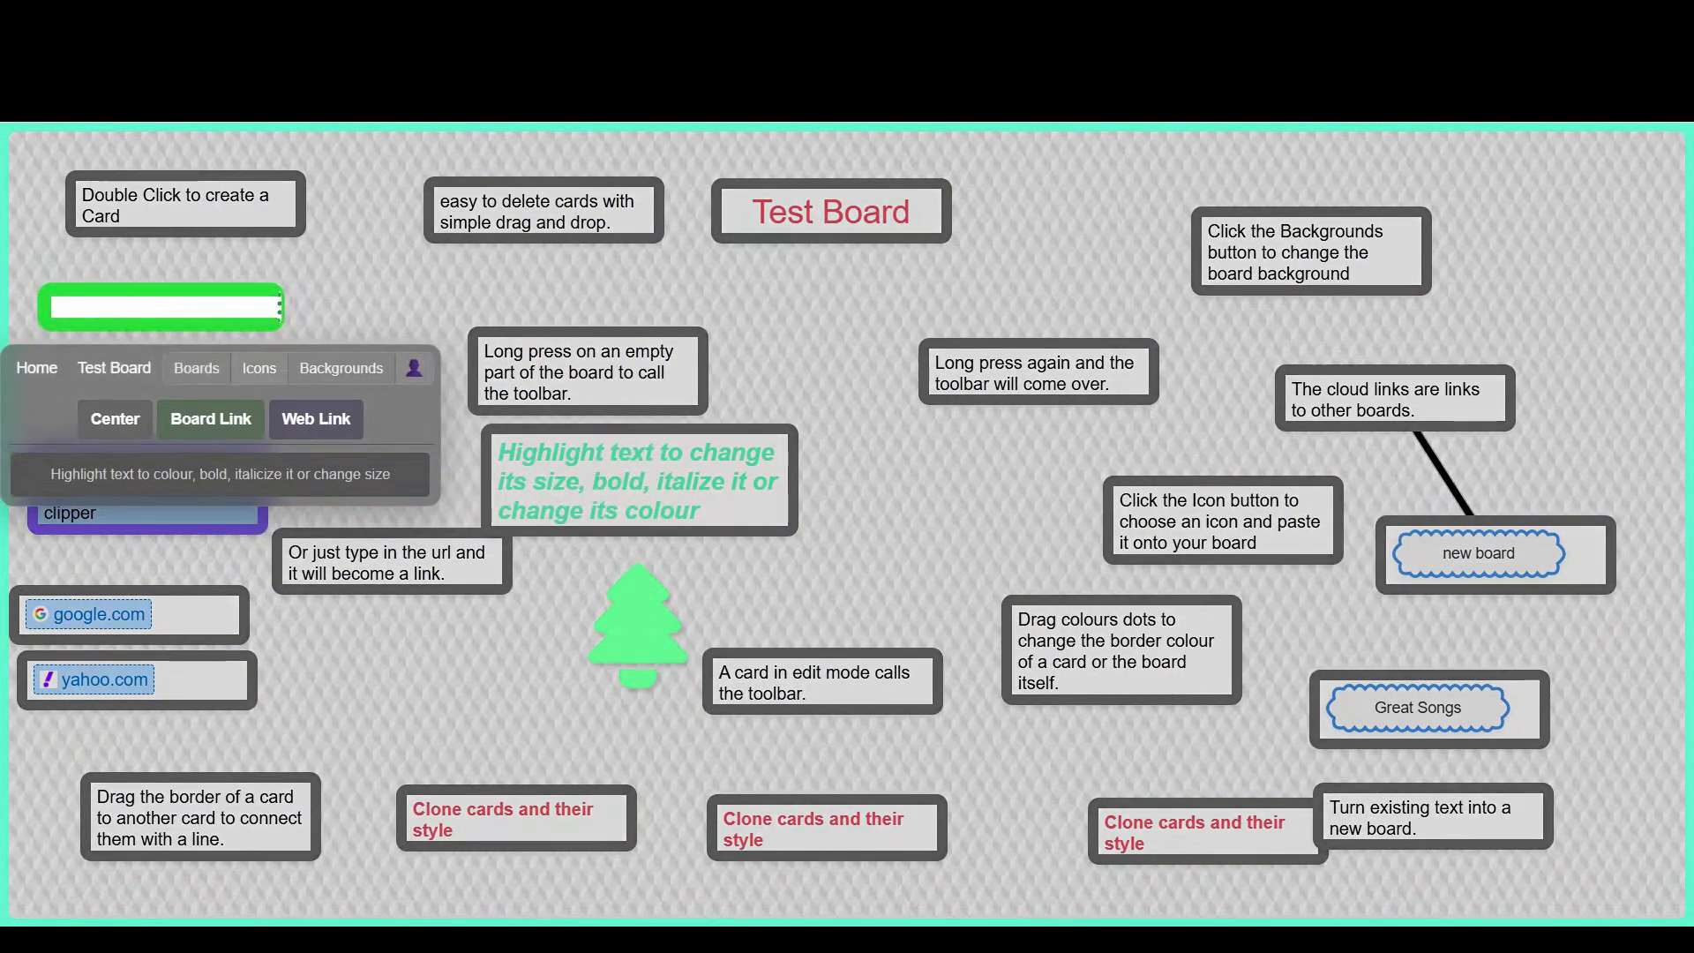
type("easy")
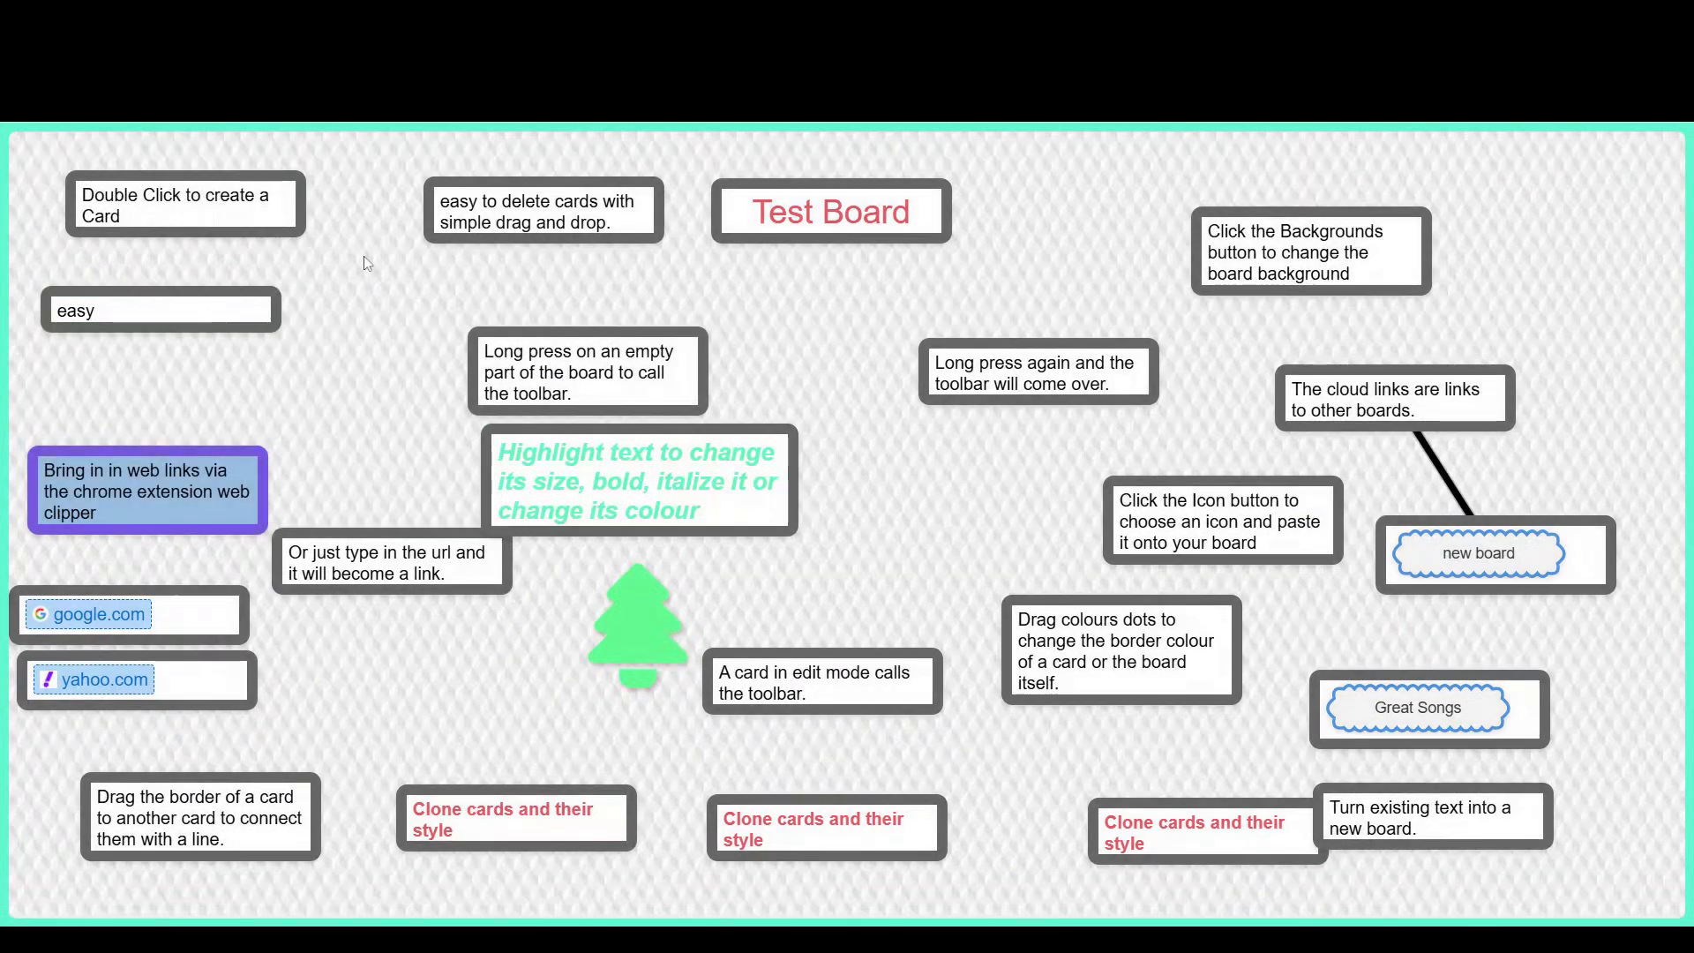
mouse_move(346, 414)
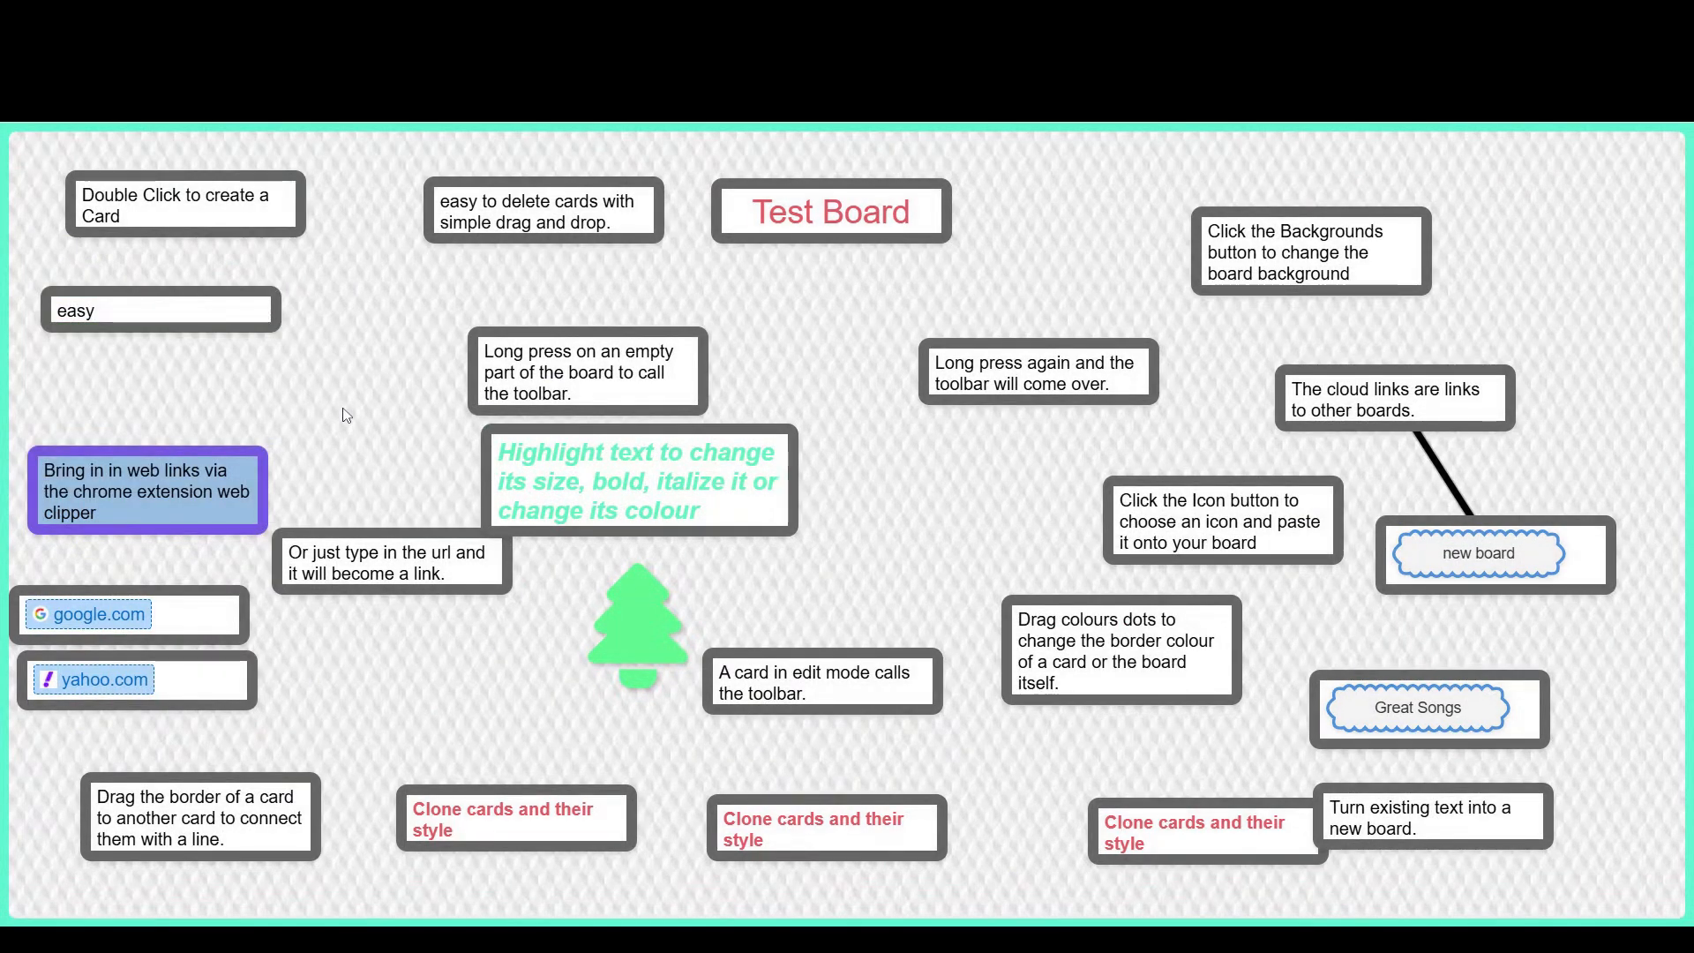
mouse_move(407, 499)
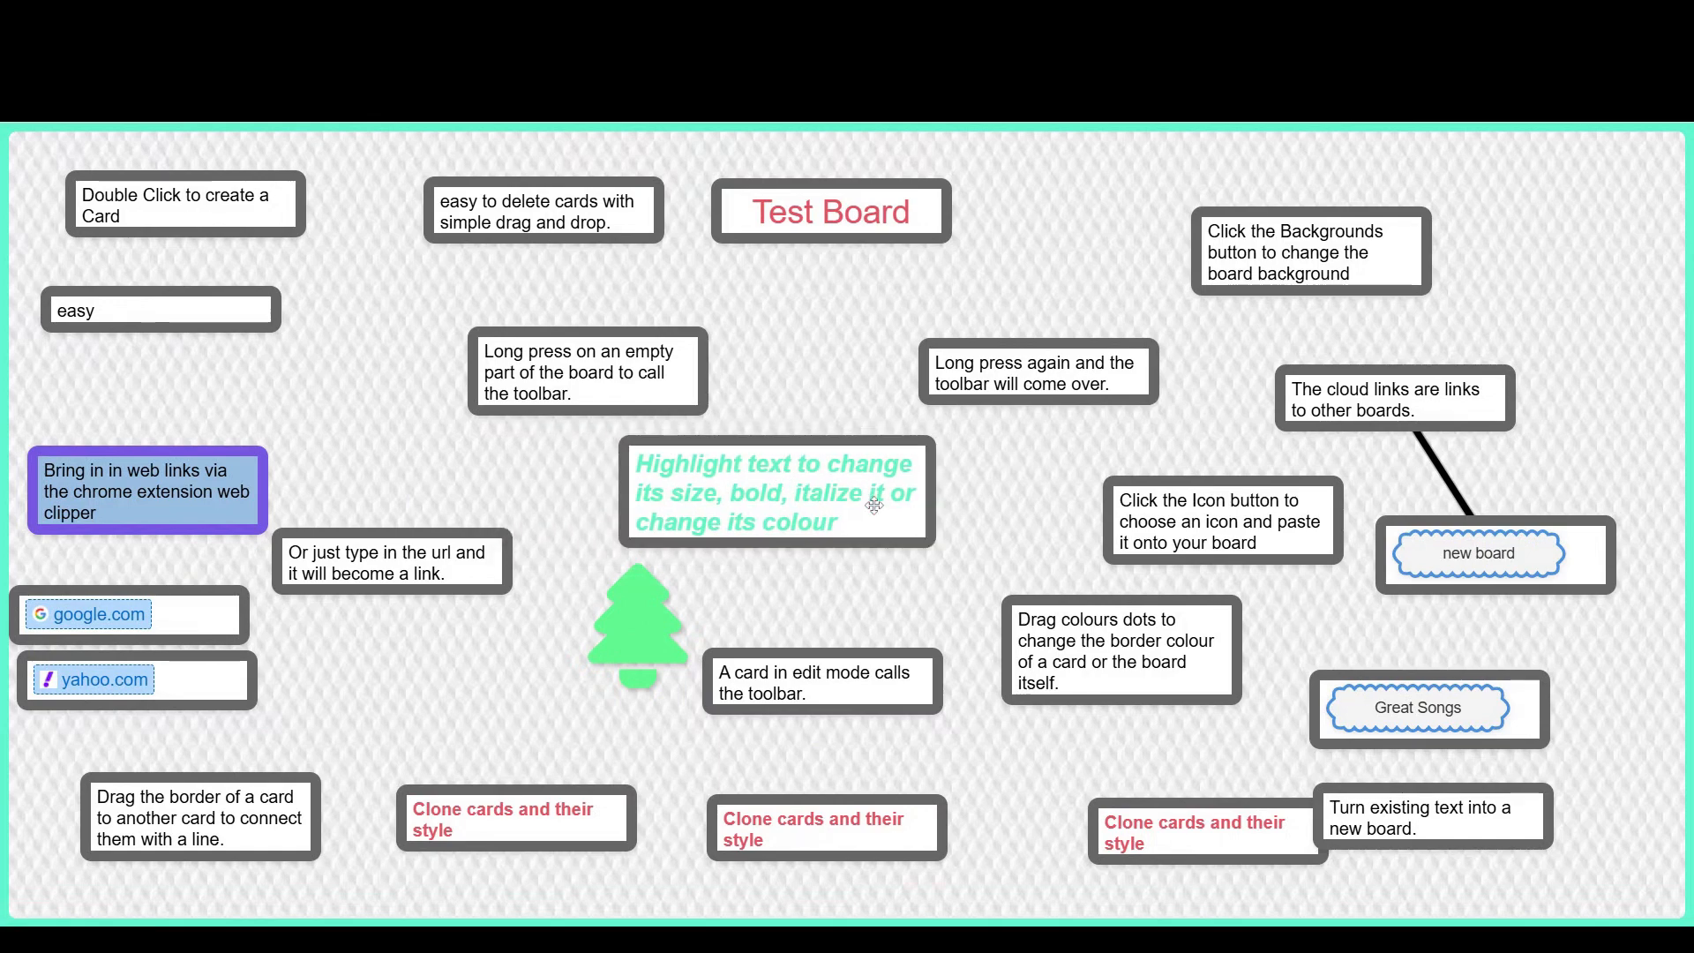
- Start editing the highlight card to recolour its text red
double_click(776, 492)
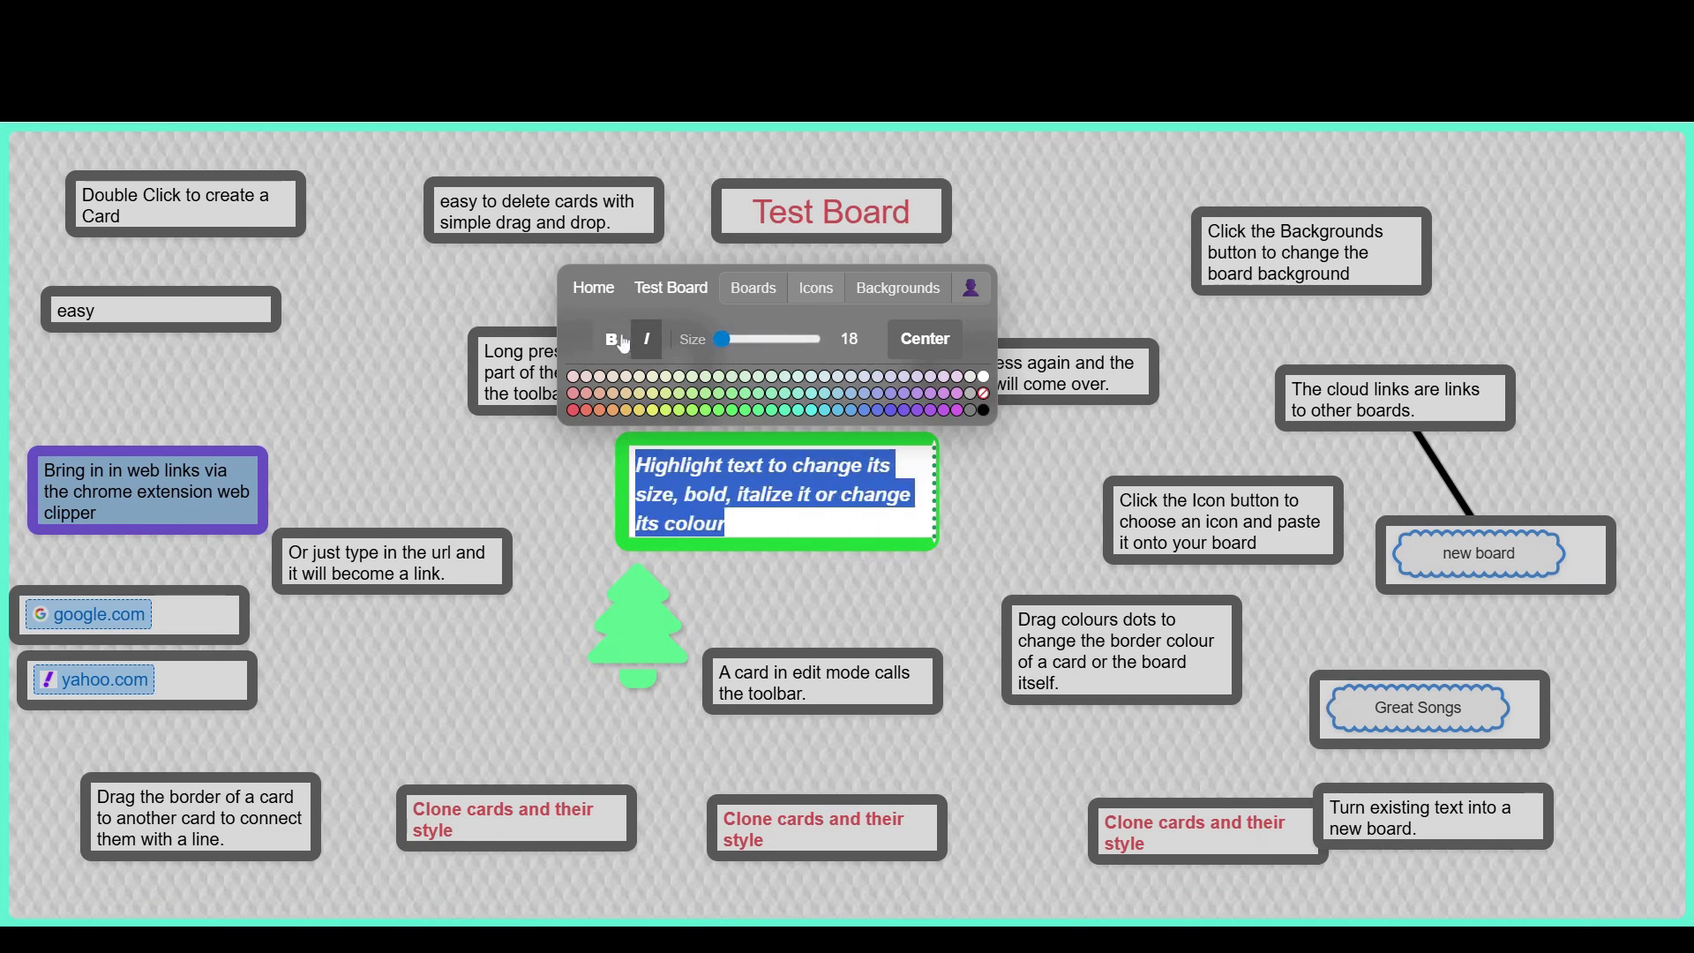
mouse_move(671, 409)
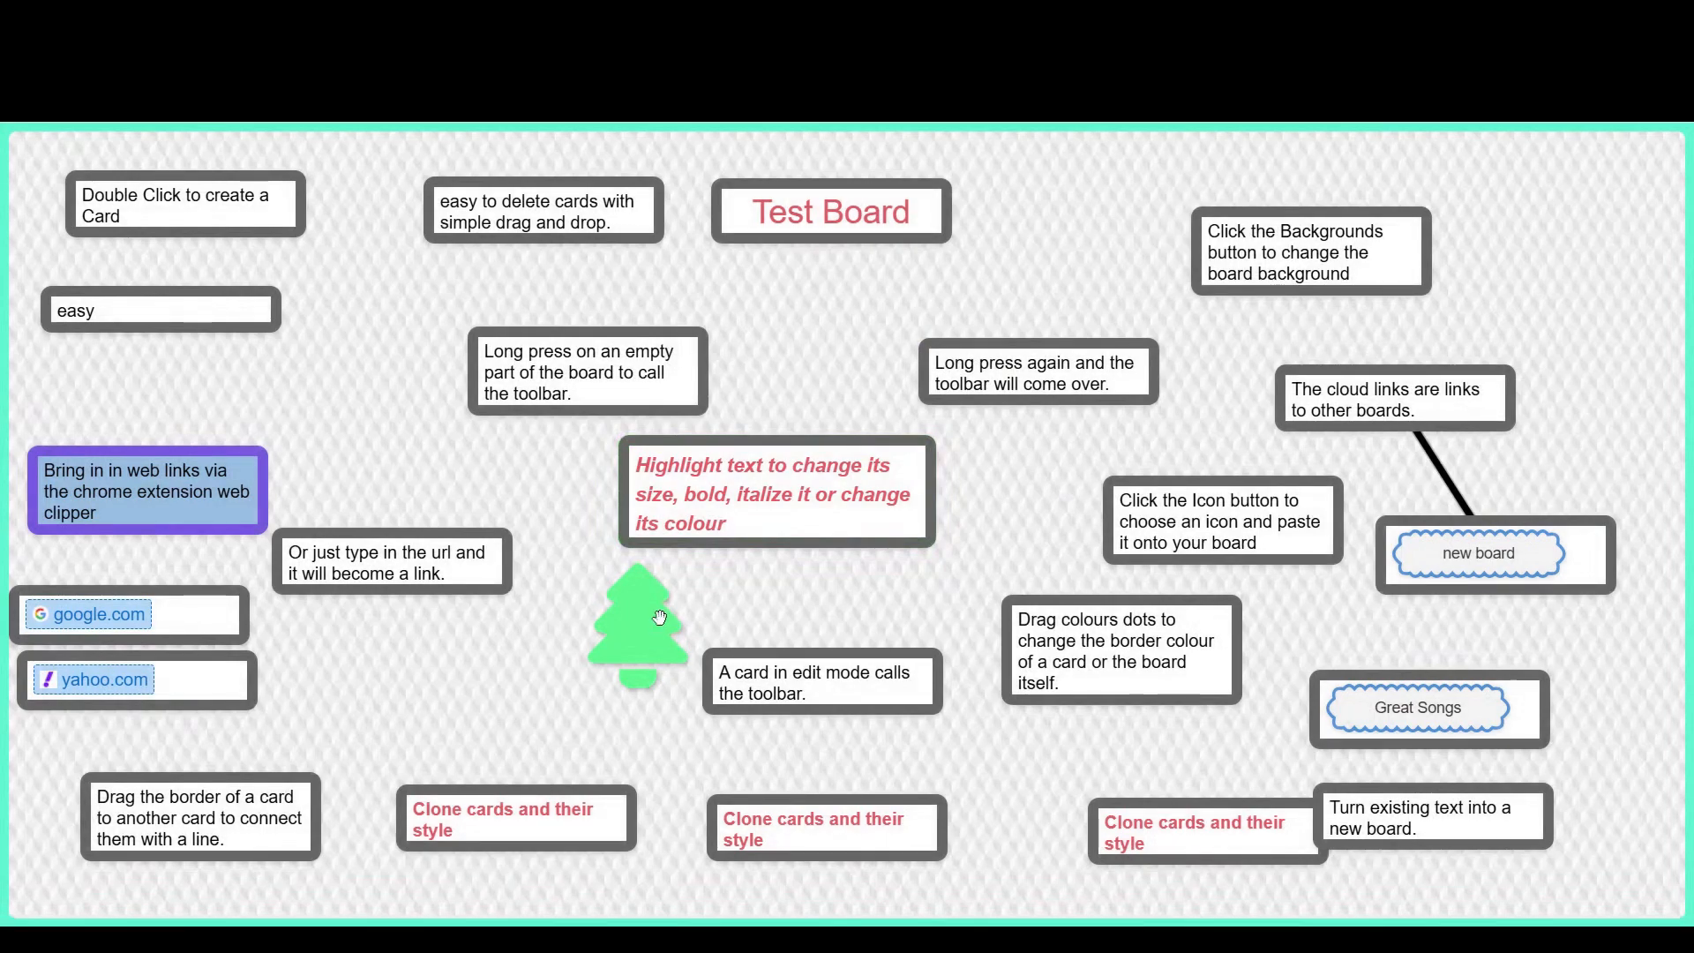
- Pick up the green tree icon to clone copies across the board
left_click(637, 621)
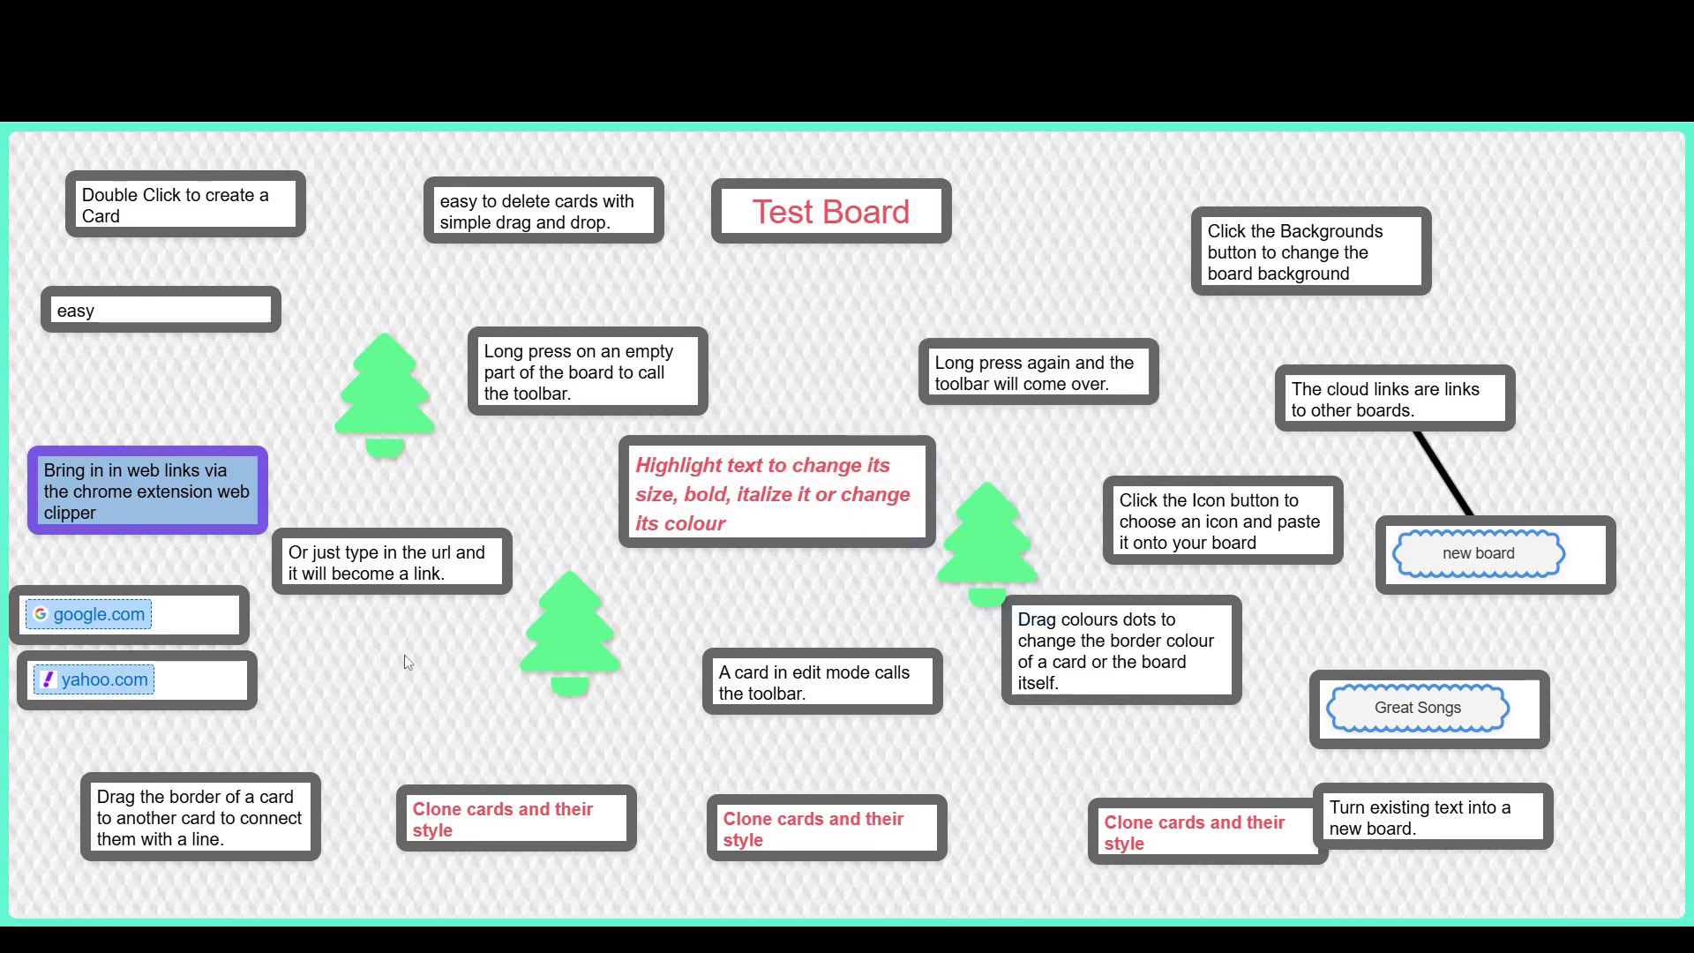
mouse_move(1041, 709)
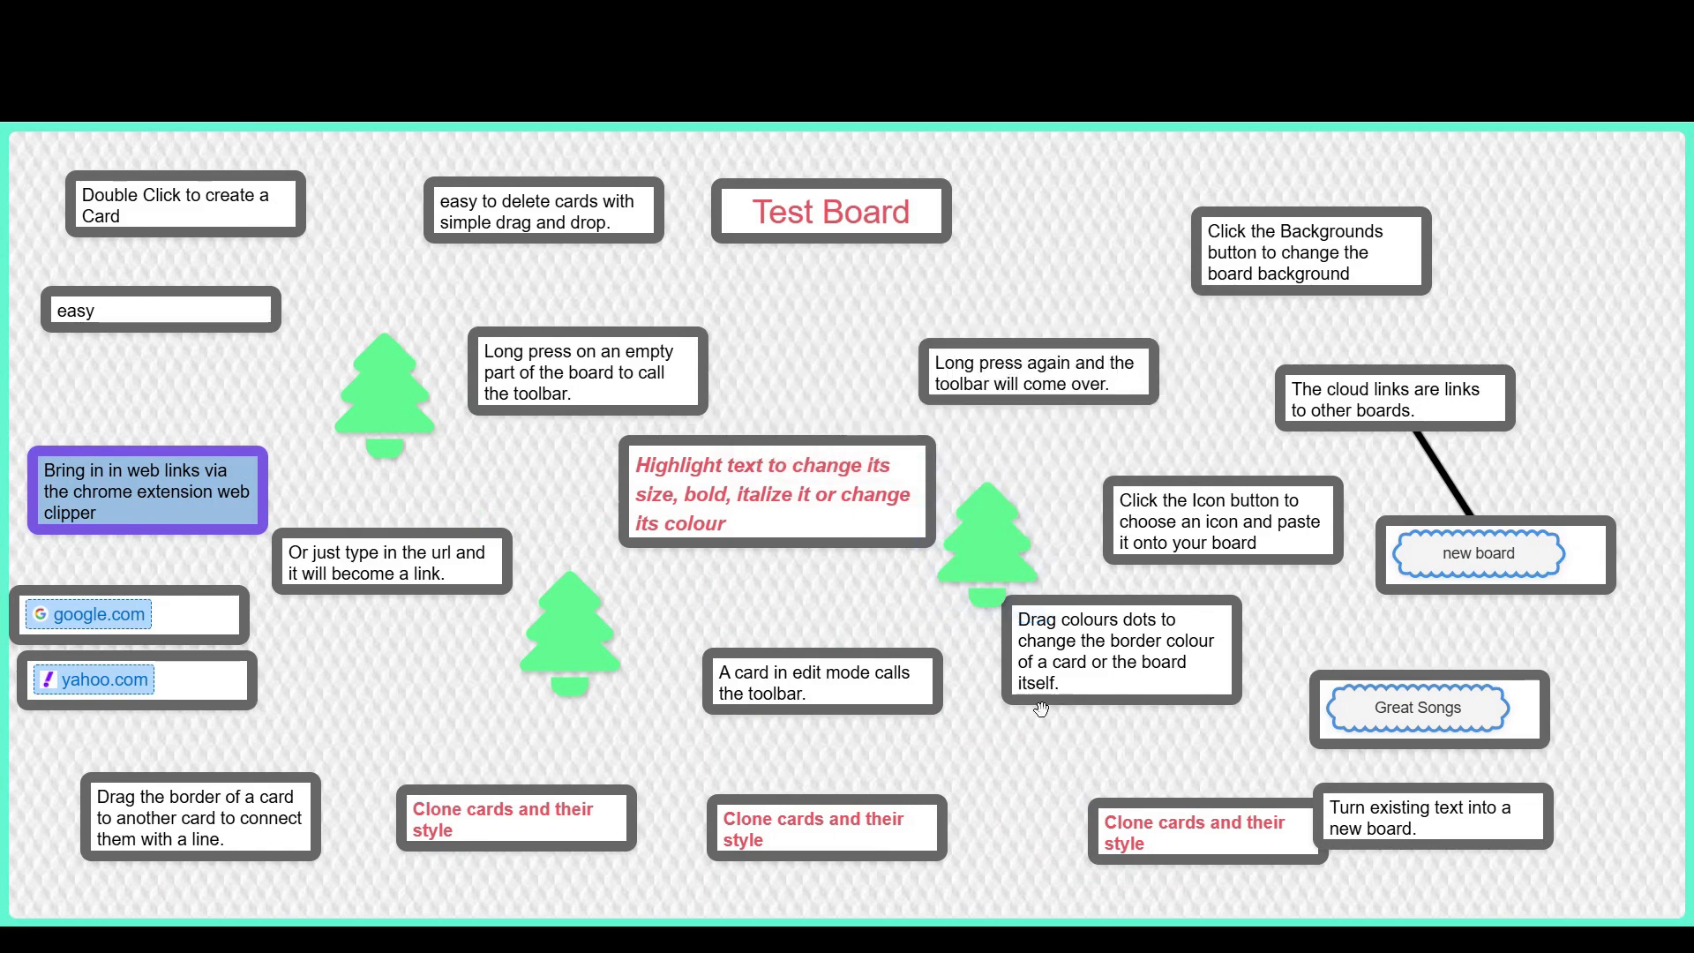
mouse_move(666, 773)
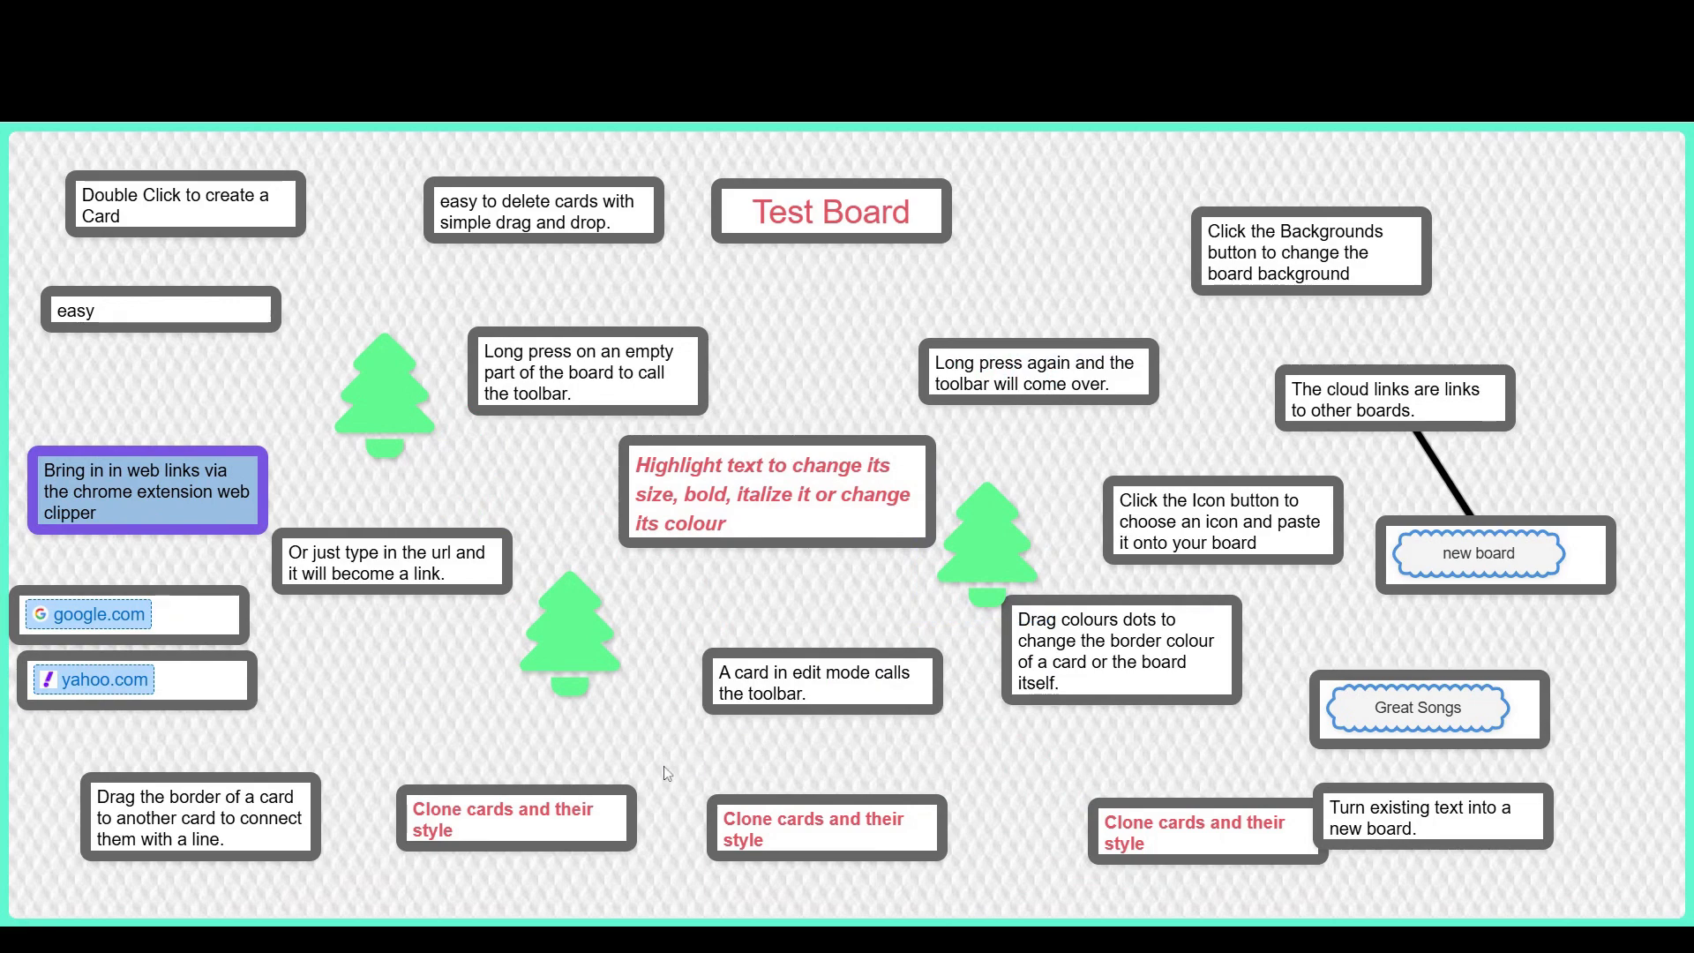
mouse_move(363, 773)
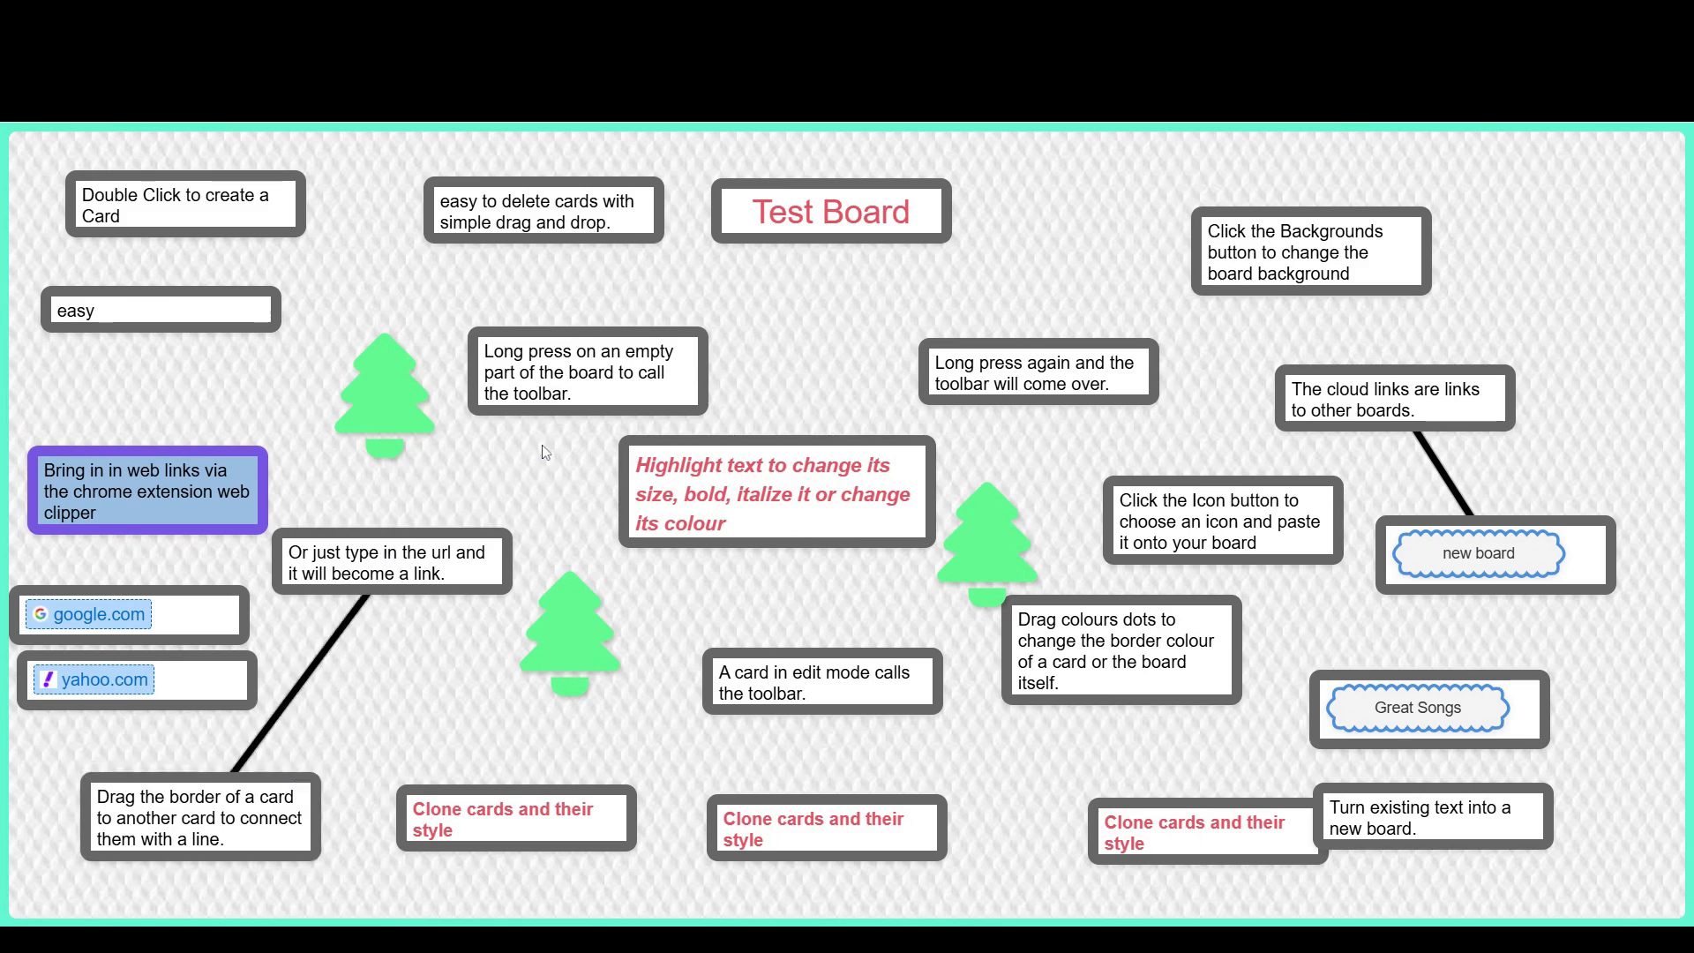
mouse_move(762, 356)
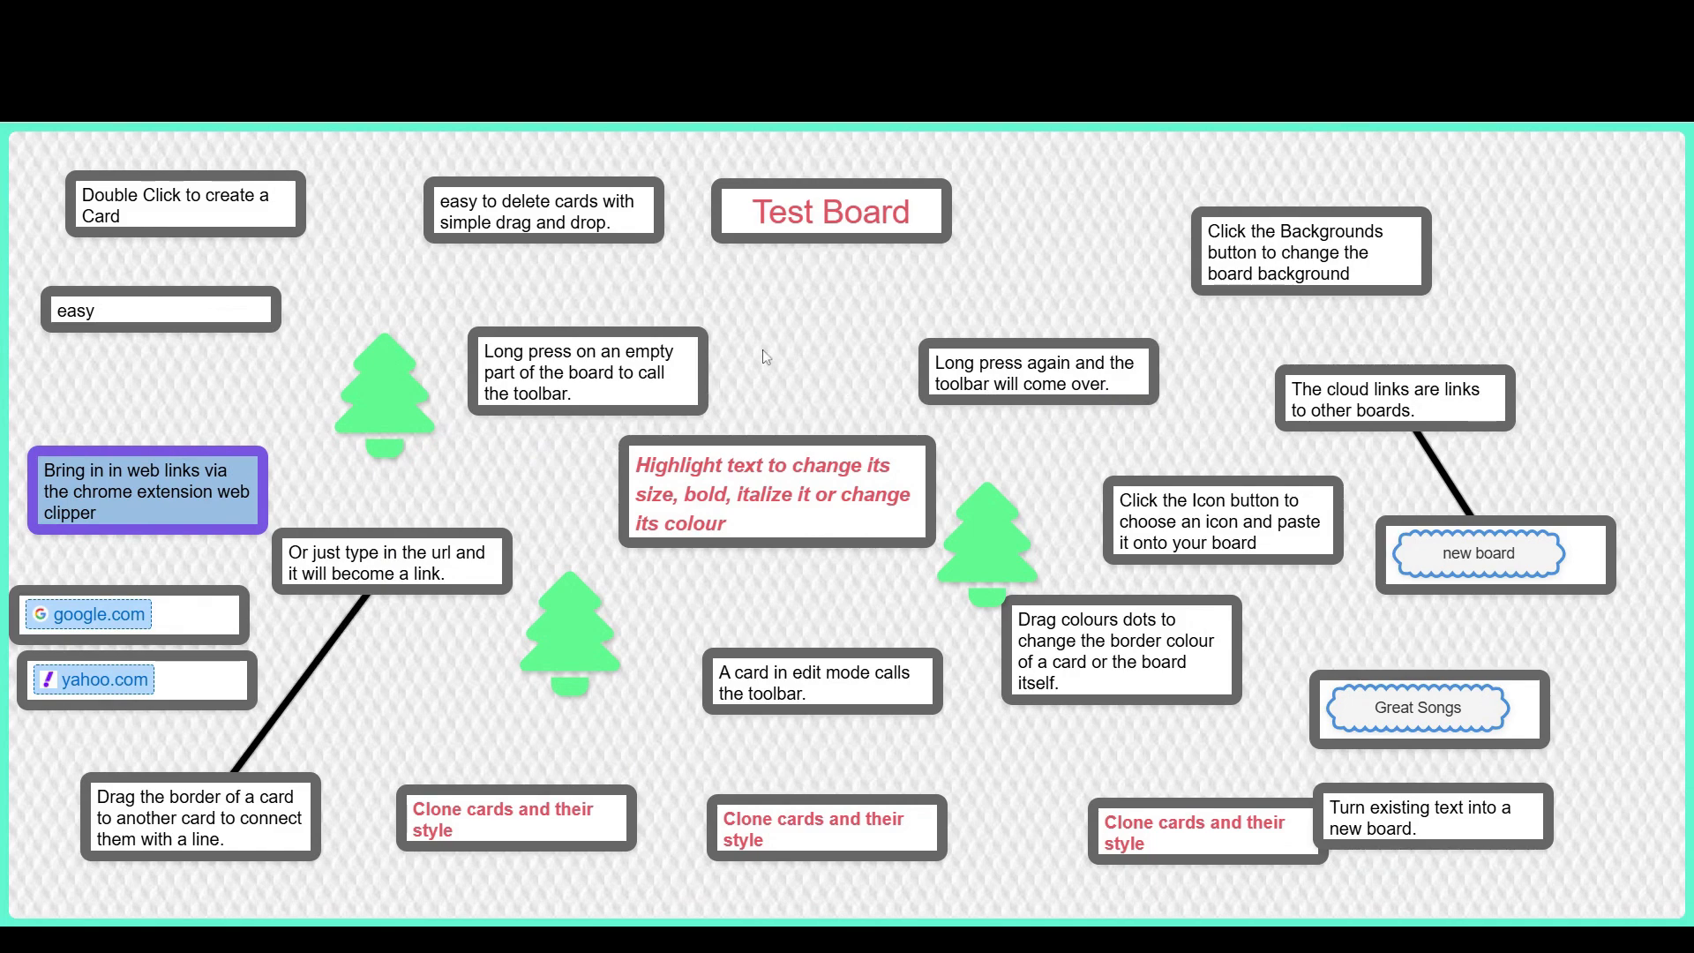